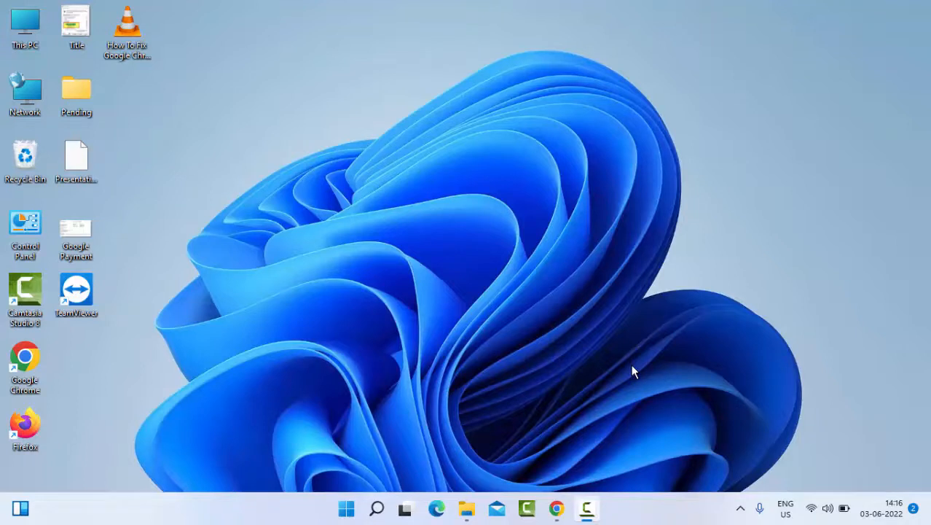
mouse_move(509, 424)
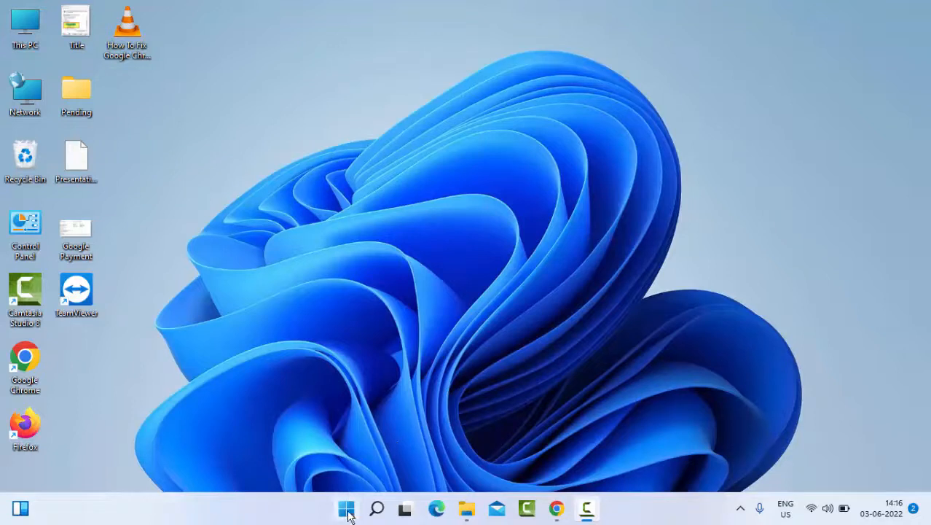
Step: Search 'file explorer' and uncheck both Quick access privacy options for recent files and frequent folders
click(344, 507)
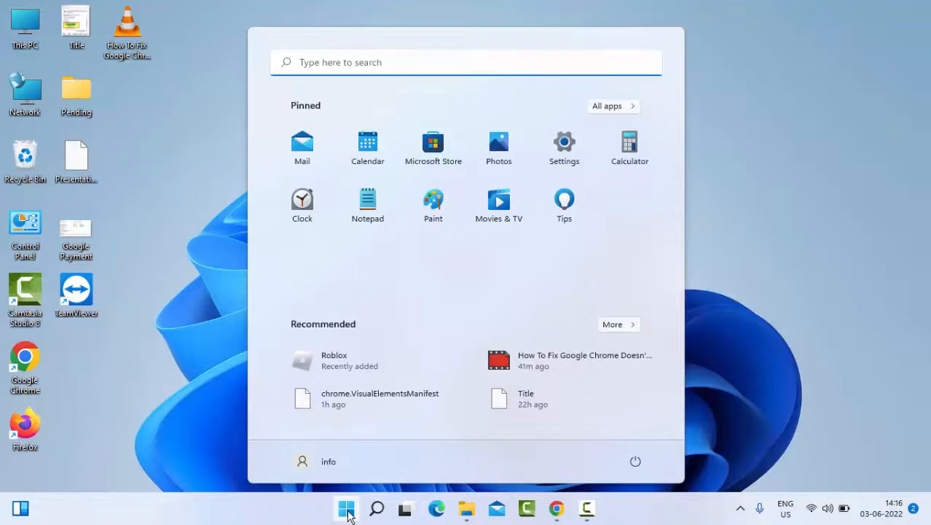
text(file explorer)
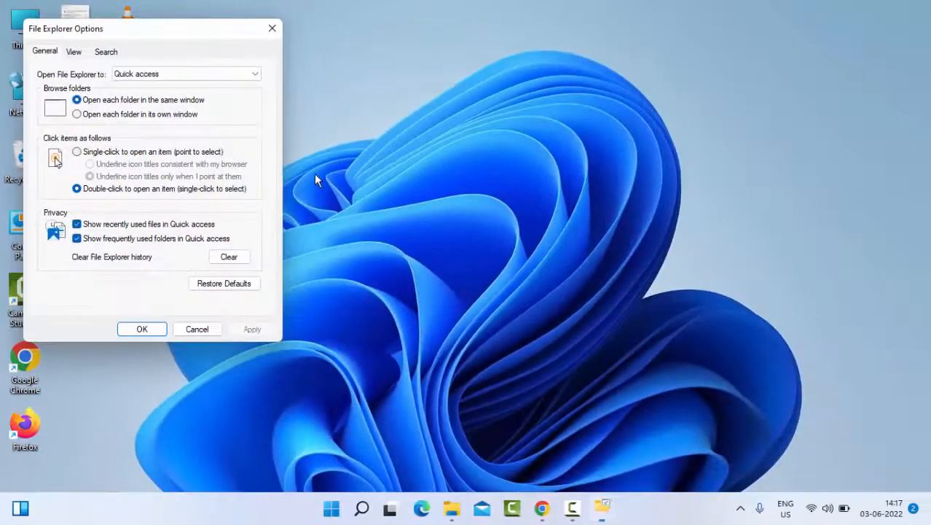
mouse_move(194, 233)
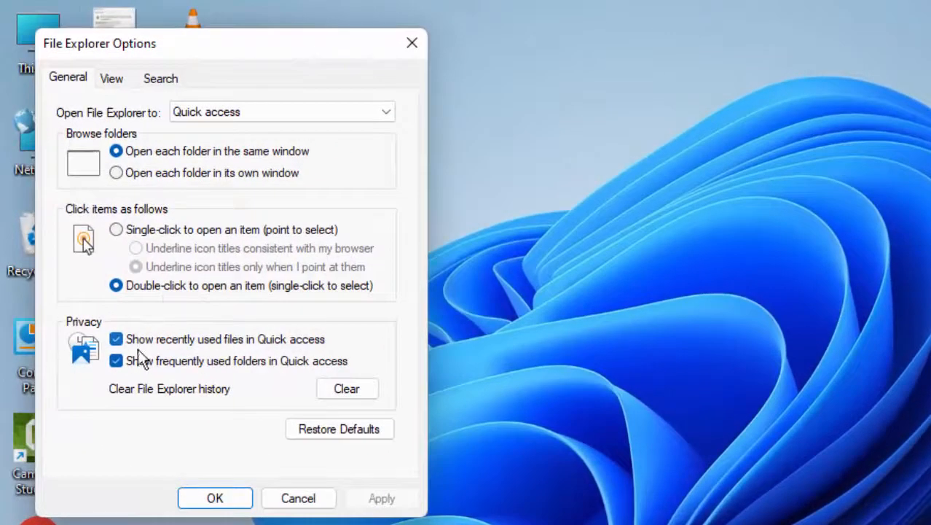
click(115, 362)
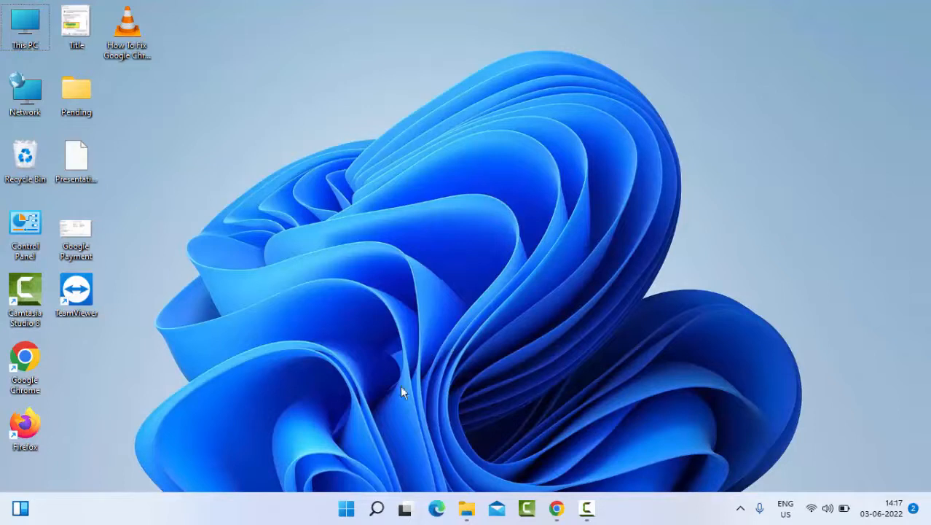
Step: Search the Start menu for 'indexin' to surface Indexing Options
click(348, 508)
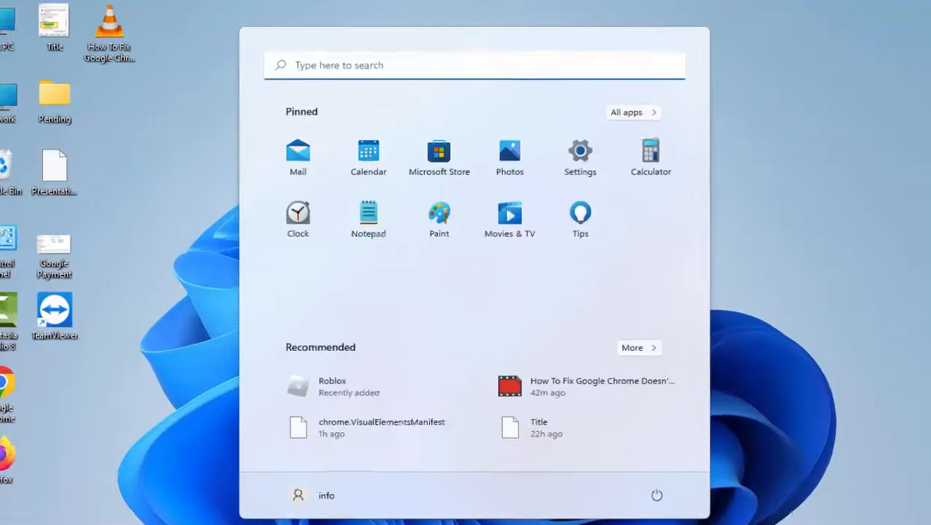
text(indexing options)
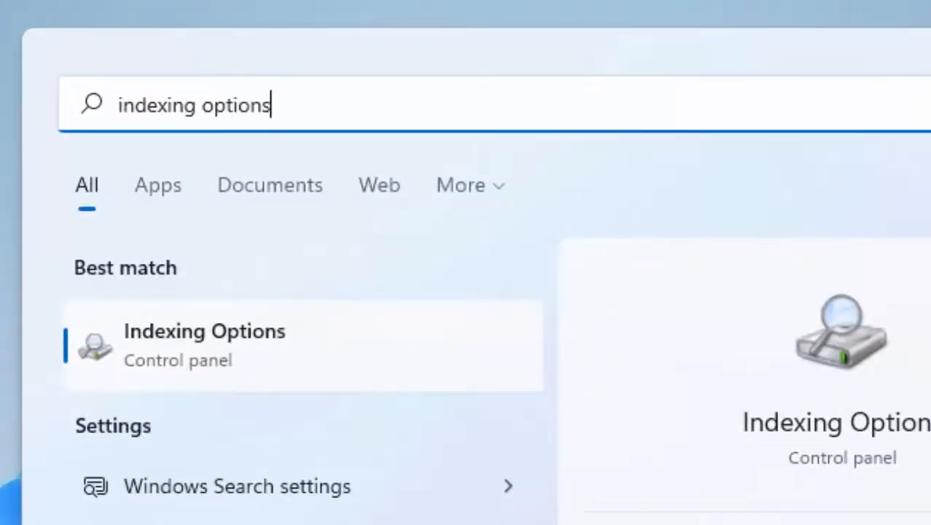
mouse_move(219, 358)
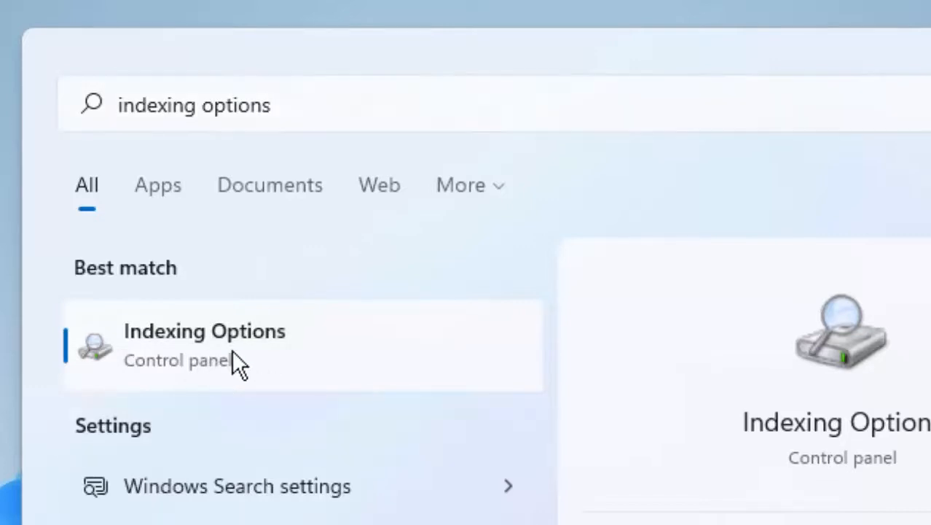
Step: Open Indexing Options and its Advanced settings dialog with the rebuild option
click(204, 345)
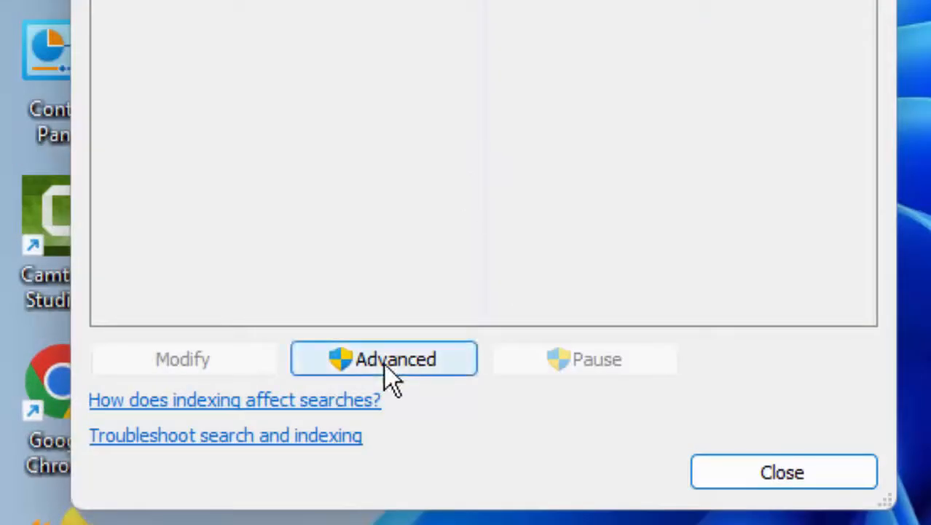
click(384, 358)
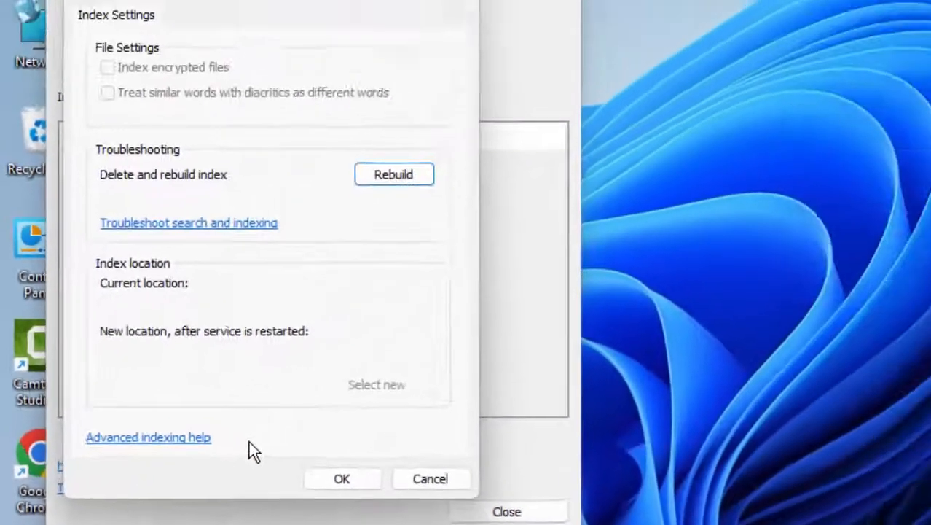